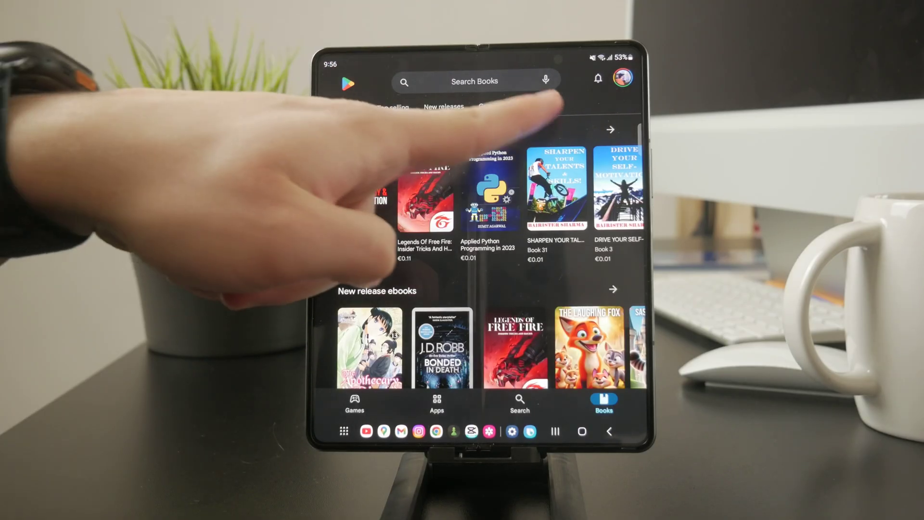
Step: Bring up the account menu from the profile picture to reach settings
left_click(622, 80)
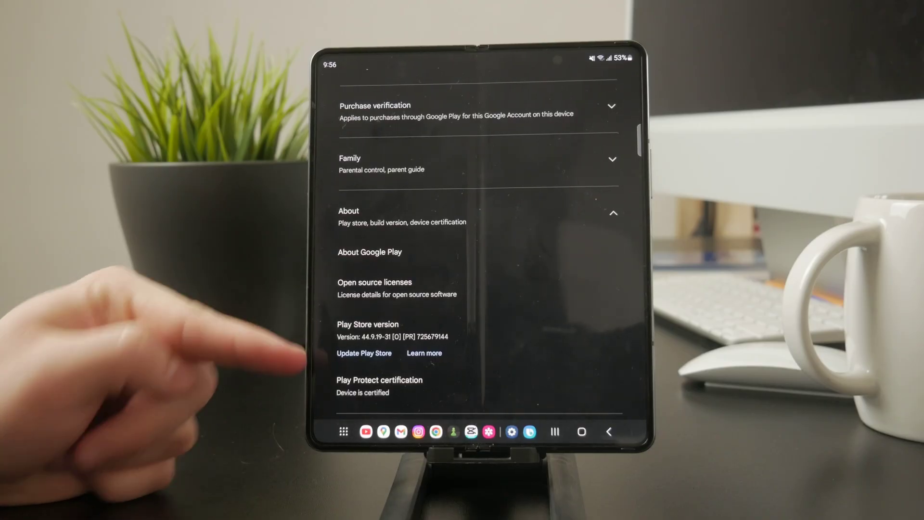
Step: Request a Play Store version update check from the expanded About section
left_click(364, 353)
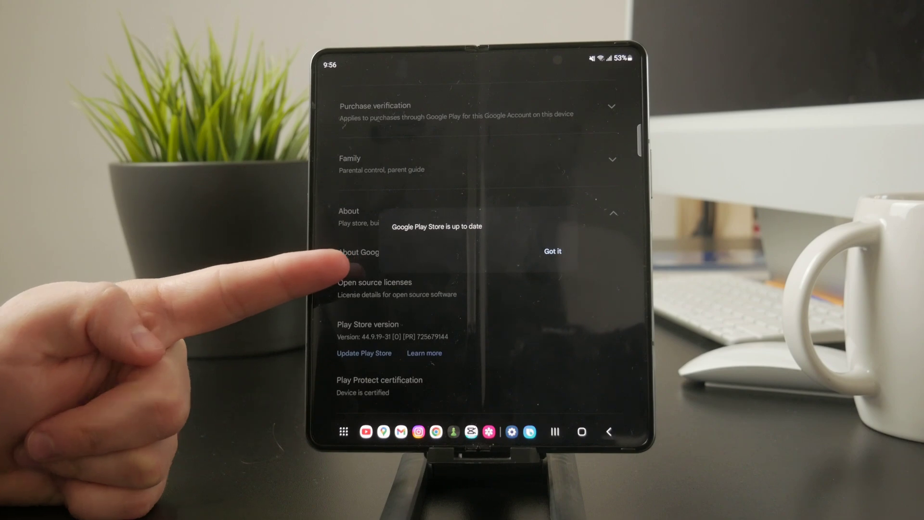
Step: Dismiss the 'Google Play Store is up to date' notice with Got it, returning to version 44.9.19-31
left_click(552, 251)
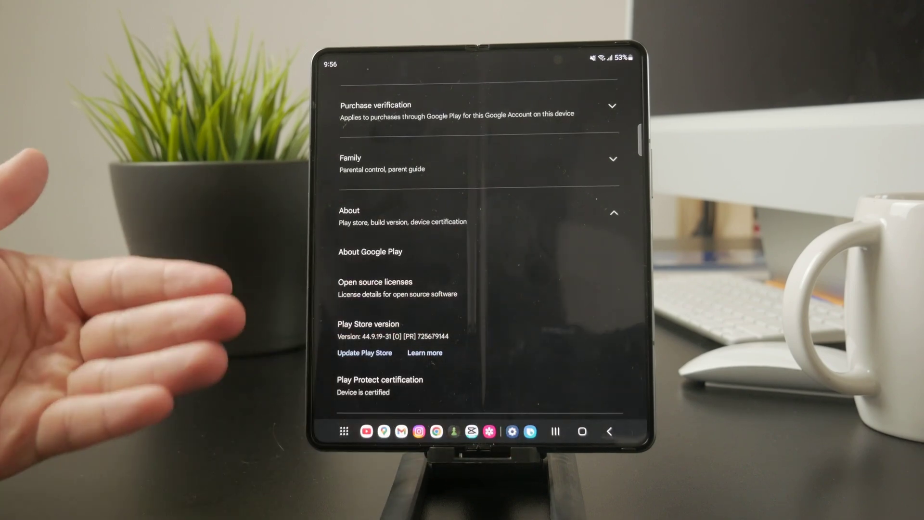